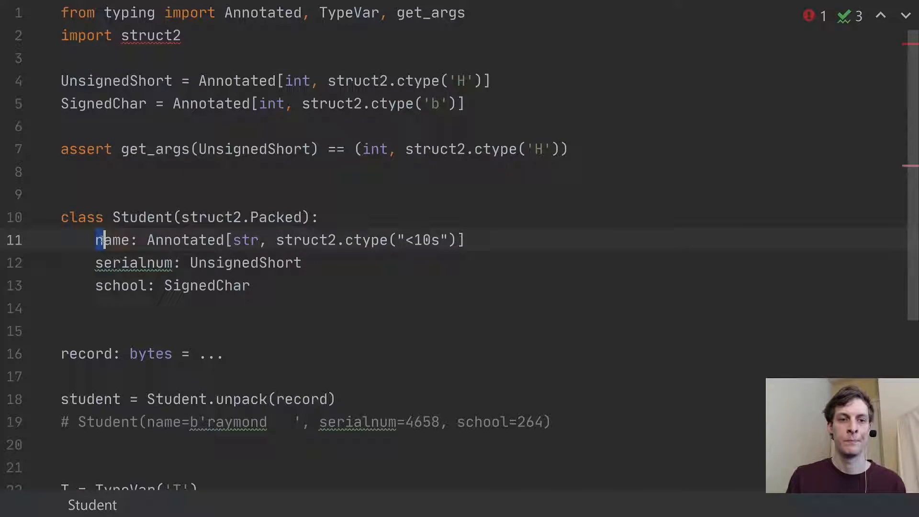
# Add a new line below the Annotated name field and start typing 'name: str'.
pyautogui.moveTo(97, 240); pyautogui.dragTo(321, 240)
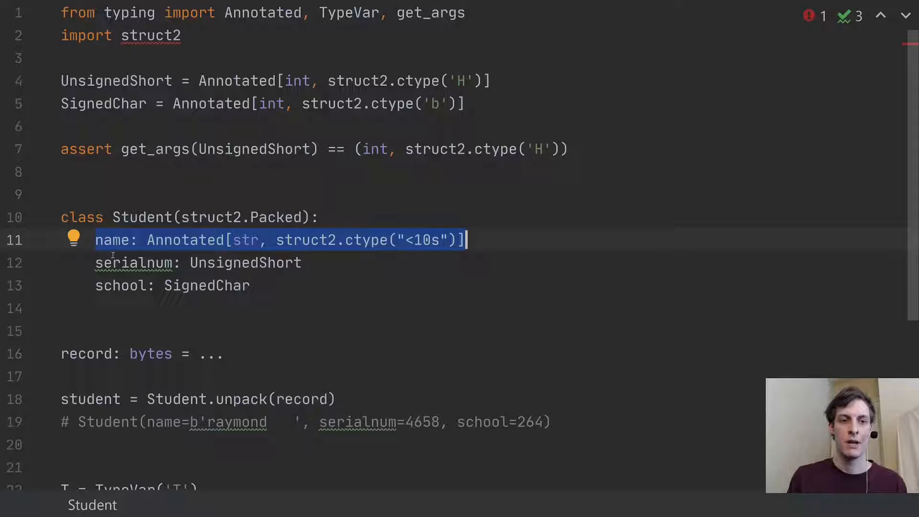
pyautogui.click(121, 240)
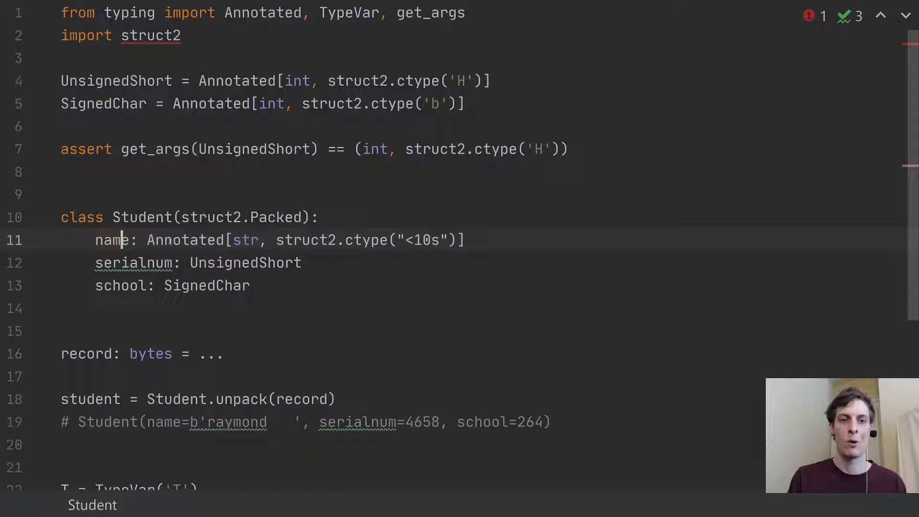
pyautogui.press('Enter')
pyautogui.write('name: s')
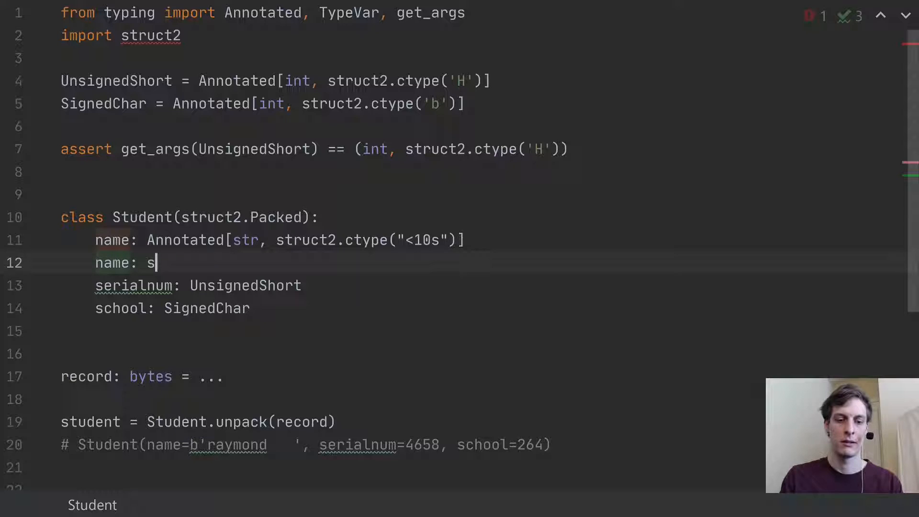
pyautogui.write('tr, struct2.ctype("<10s")]')
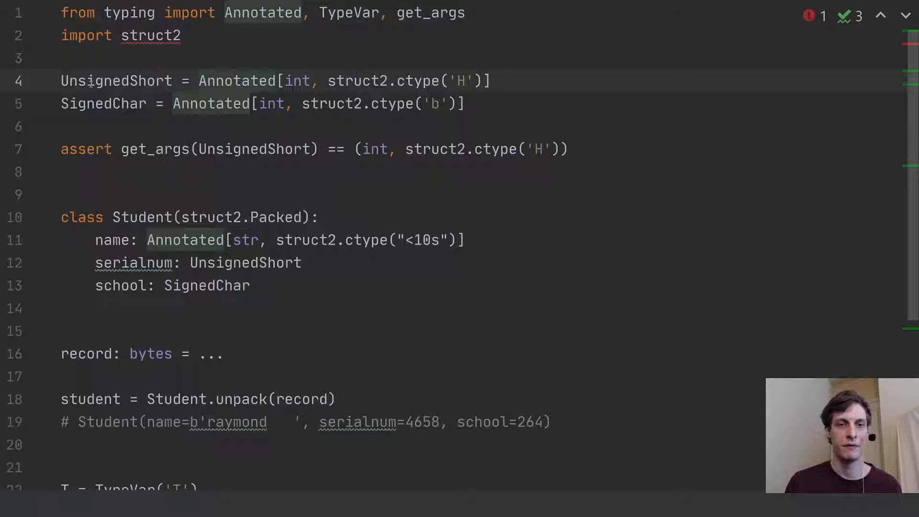
pyautogui.click(116, 81)
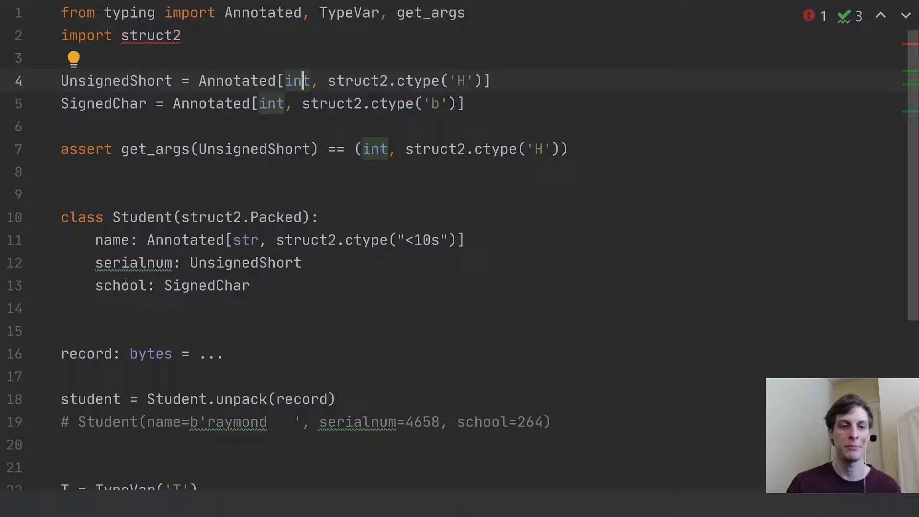
pyautogui.scroll(-3)
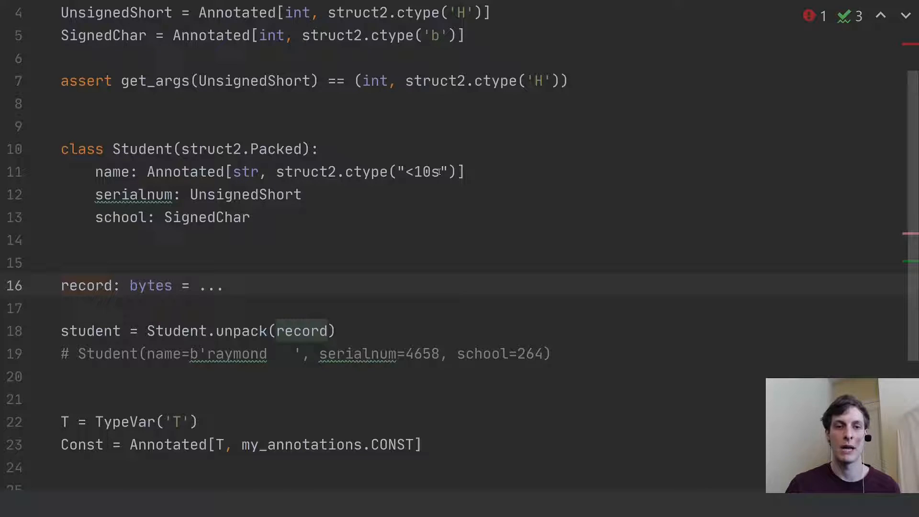
# Begin a 'record' statement on the blank line after the Student unpack comment.
pyautogui.click(68, 285)
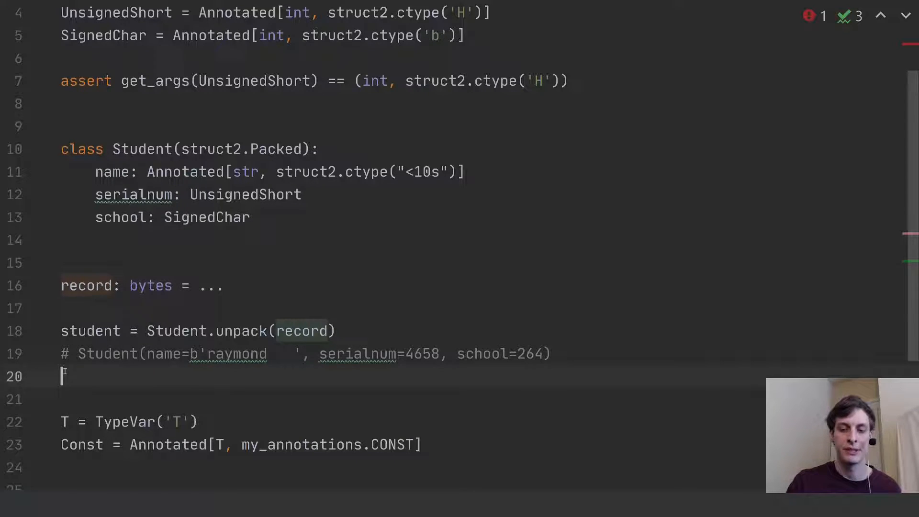
pyautogui.write('record')
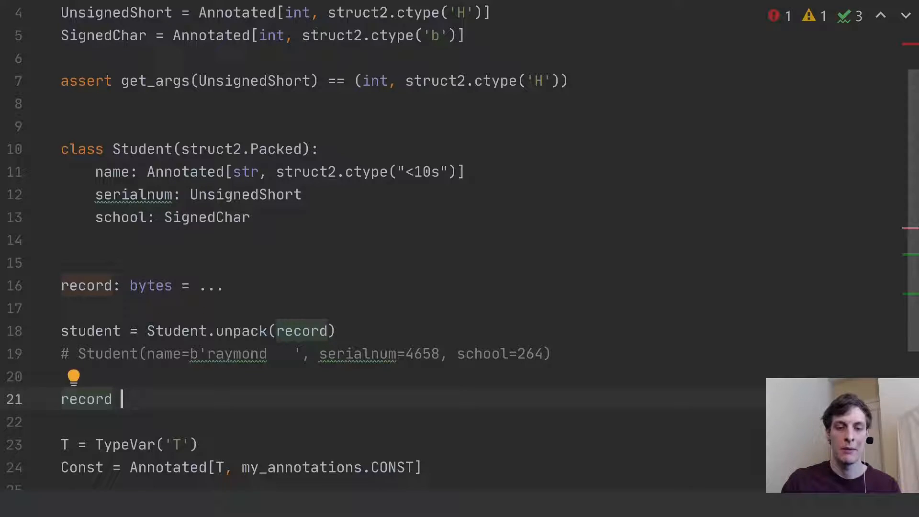
# Complete the line as 'record = student.pack()' using autocomplete.
pyautogui.write('= st')
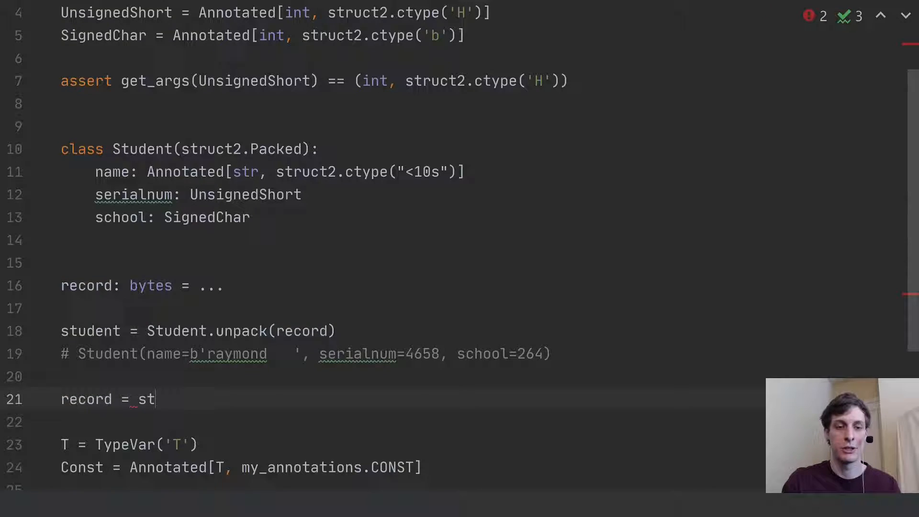
pyautogui.write('udent.pack(')
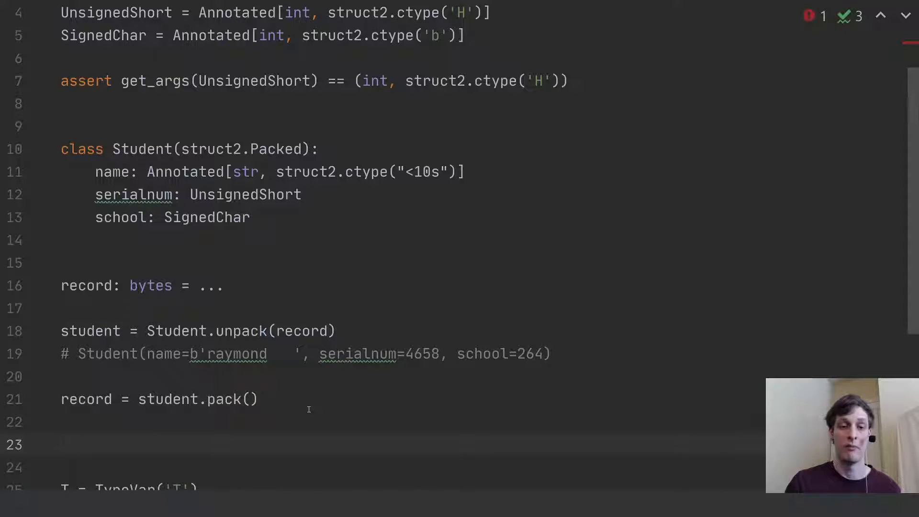
pyautogui.scroll(-3)
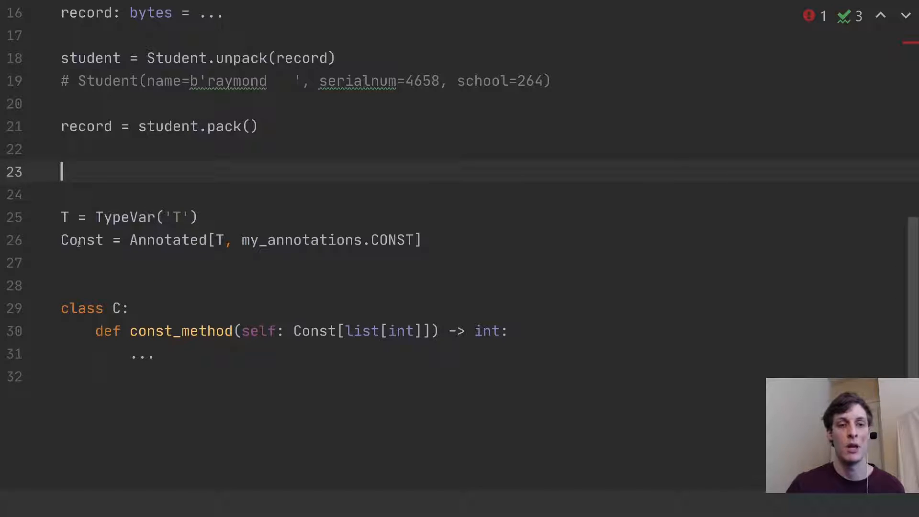
pyautogui.doubleClick(81, 240)
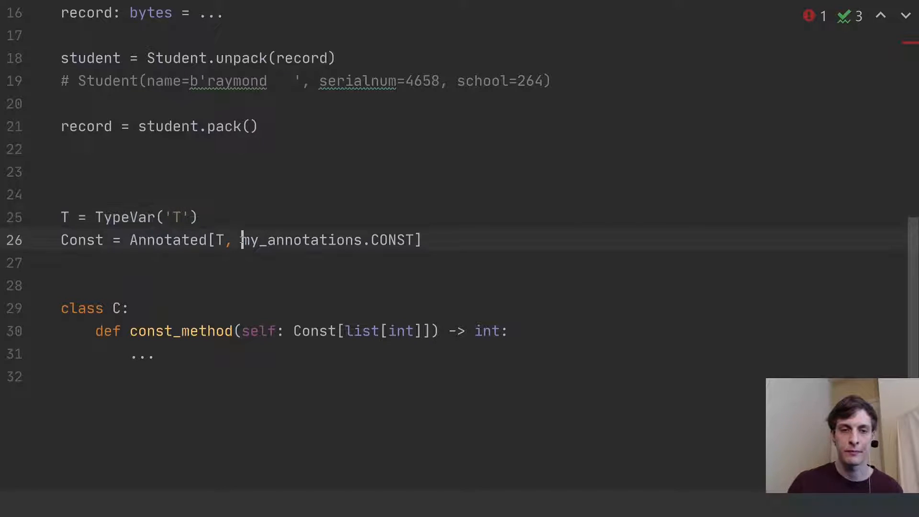
pyautogui.moveTo(240, 240); pyautogui.dragTo(414, 240)
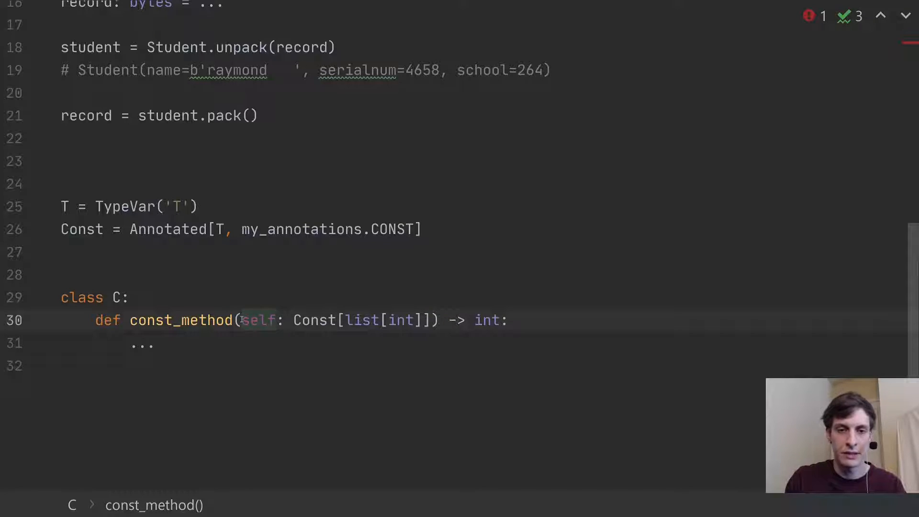
# Add parameter 'l' after self in const_method so Const[list[int]] applies to it.
pyautogui.write(',')
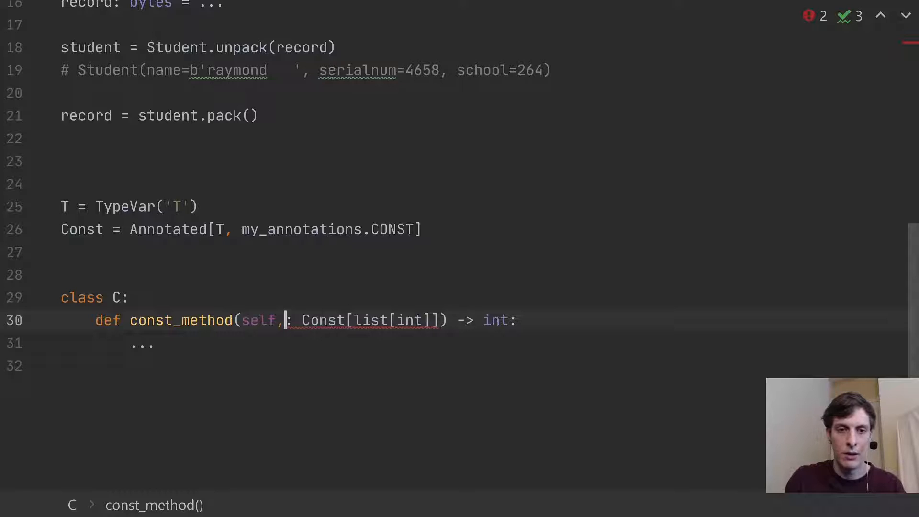
pyautogui.write('l')
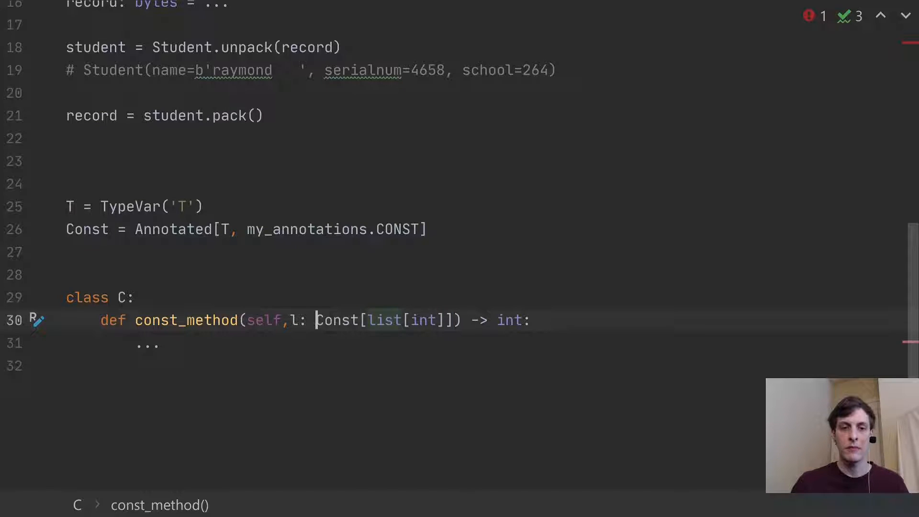
pyautogui.doubleClick(332, 320)
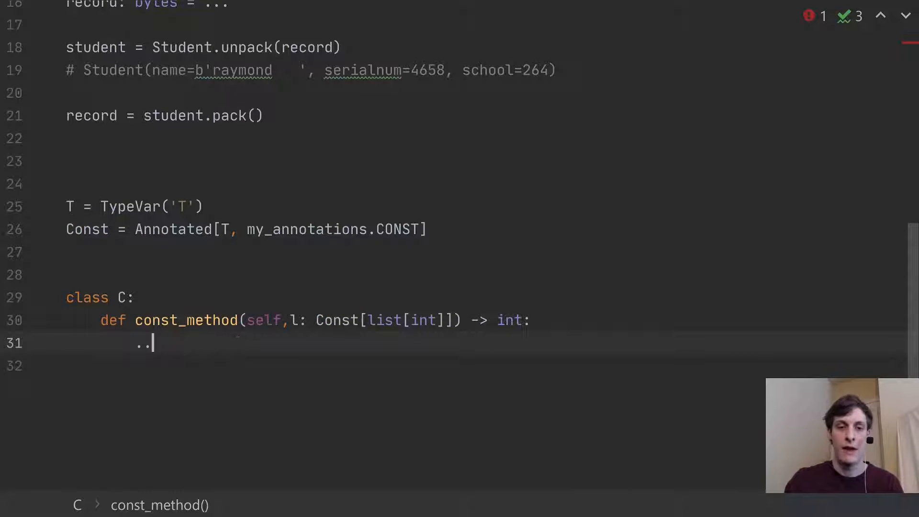
# Try 'l[0] = 1' as const_method's body to check the inspection, then delete it.
pyautogui.write('l')
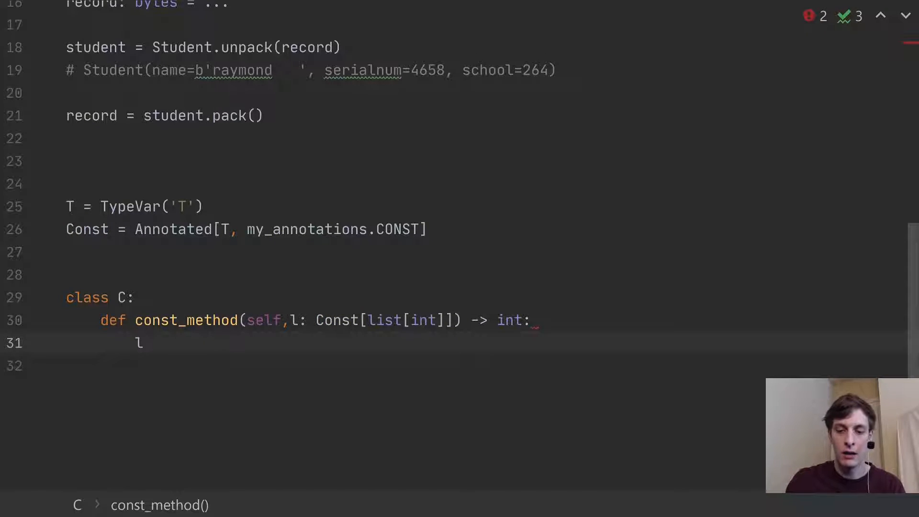
pyautogui.write('[0] =')
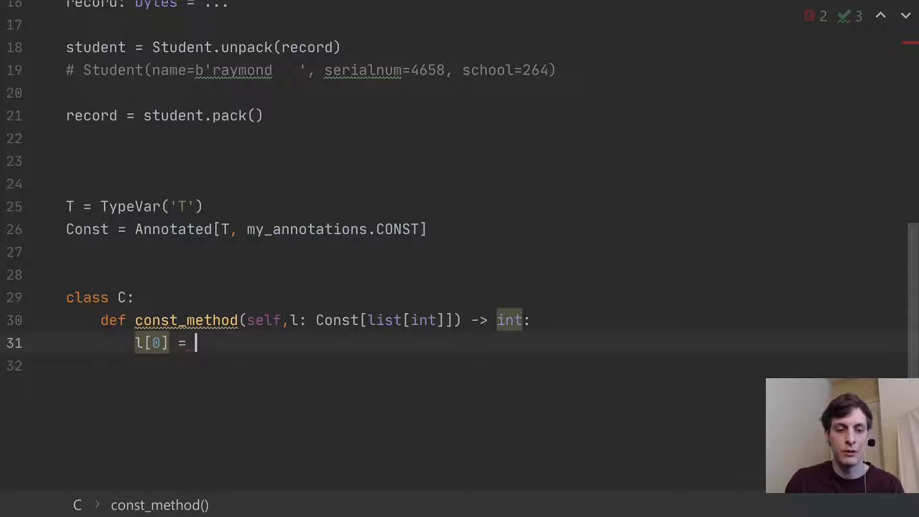
pyautogui.write('1')
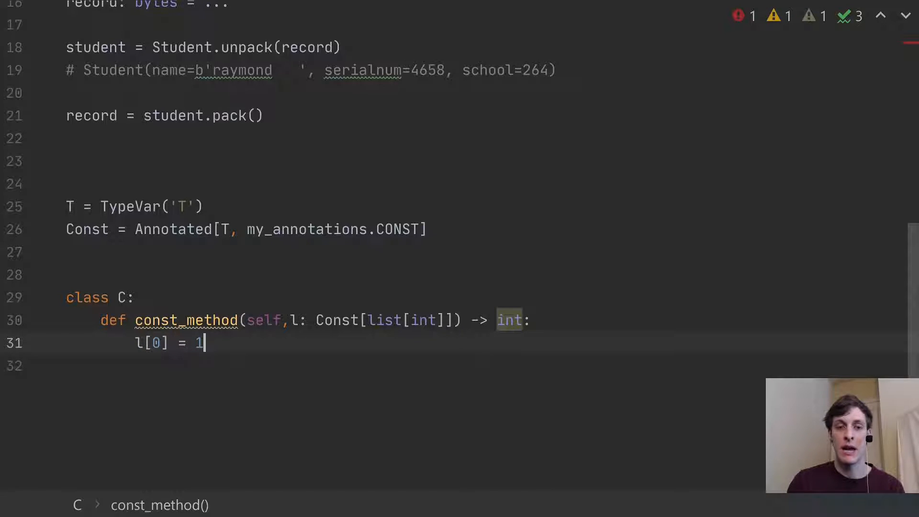
pyautogui.press('Backspace')
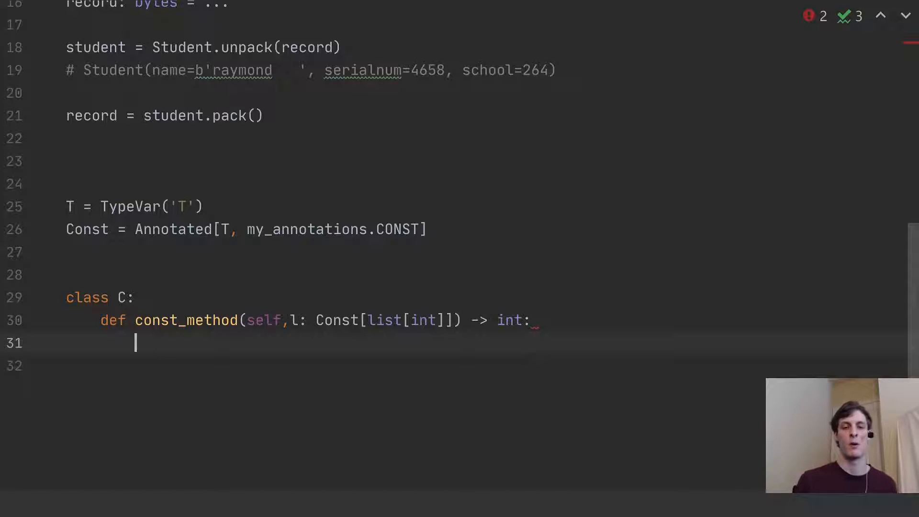
# Type '...' on line 31 as const_method's placeholder body.
pyautogui.write('..')
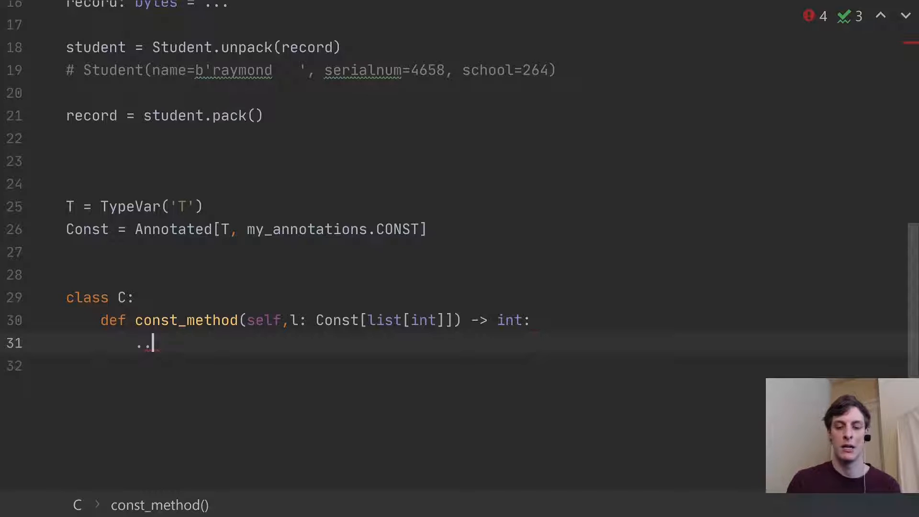
pyautogui.write('.')
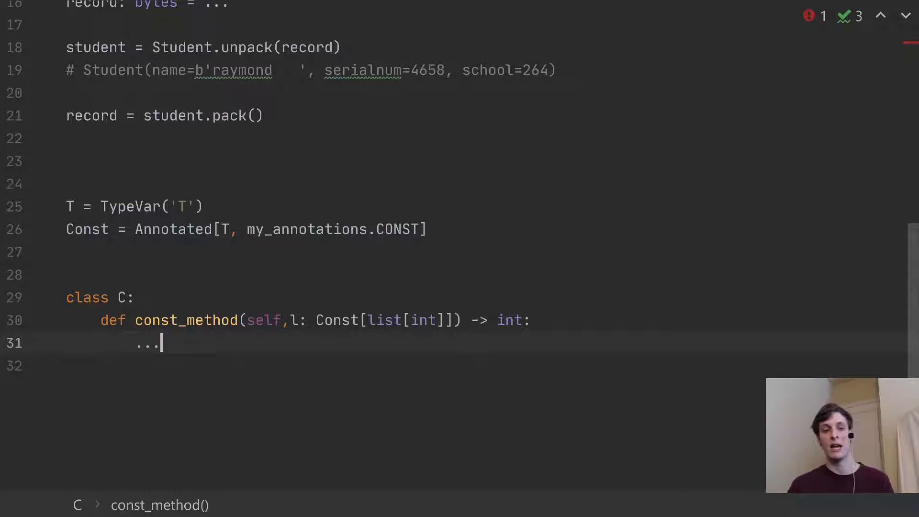